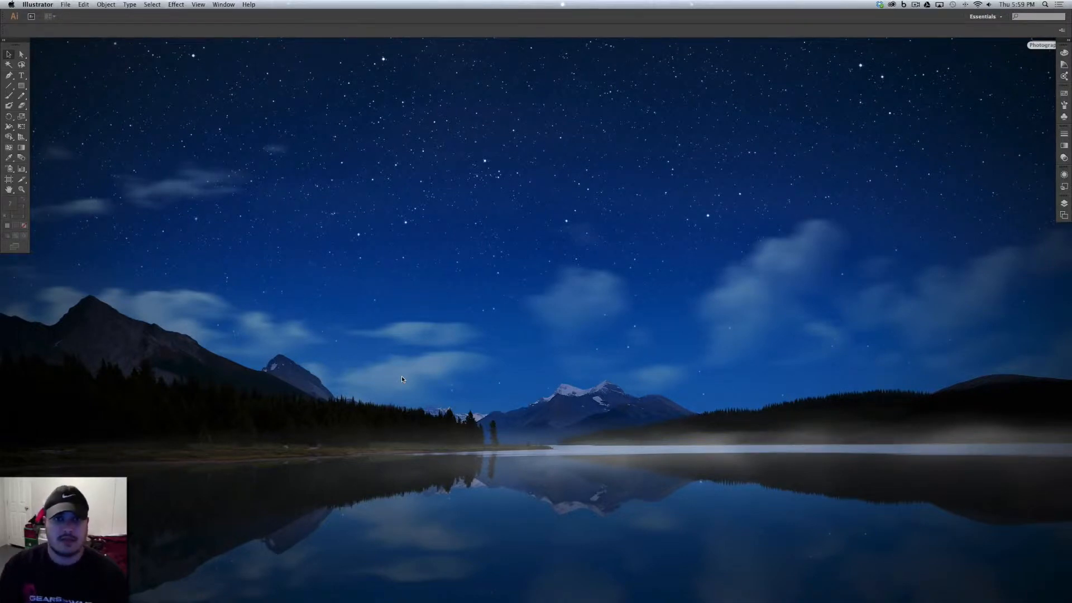
{"action": "mouse_move", "coordinate": [177, 52]}
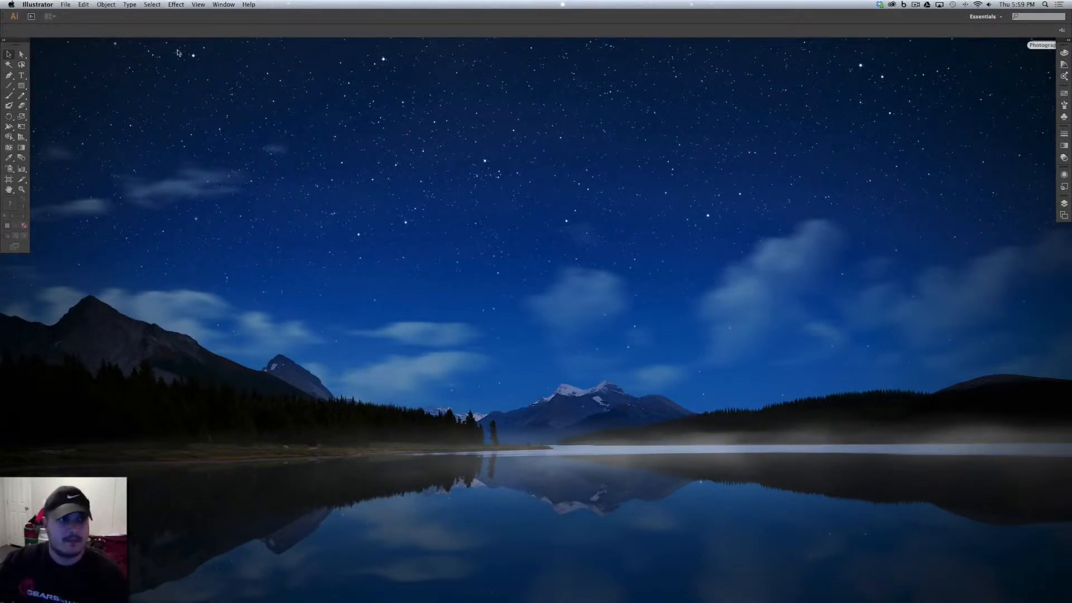
{"action": "mouse_move", "coordinate": [65, 5]}
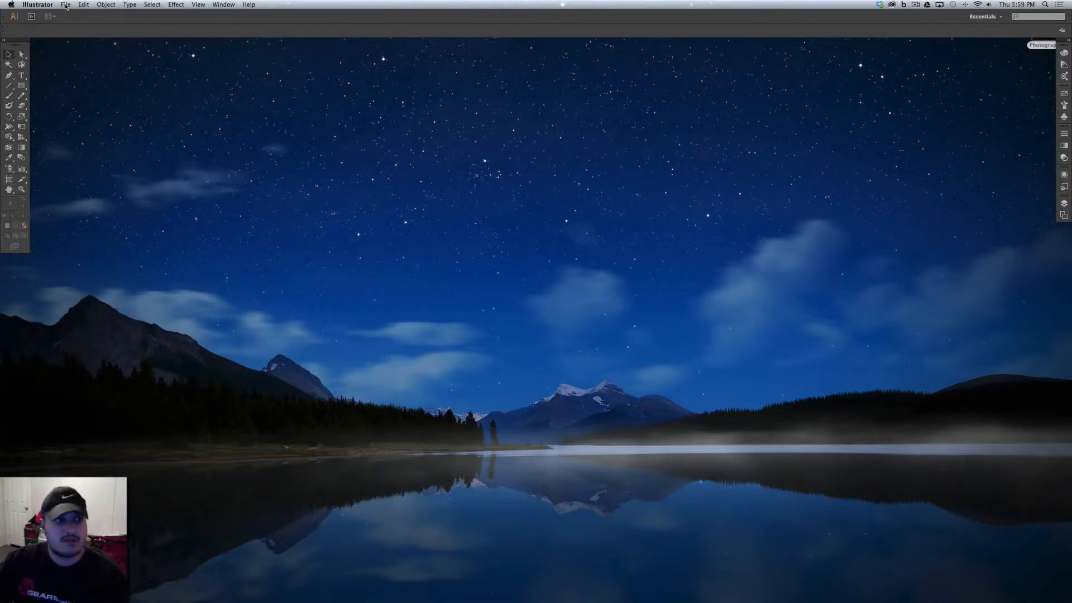
- Start a new document from the File menu and name it 'Business Card Template'
{"action": "left_click", "coordinate": [66, 5]}
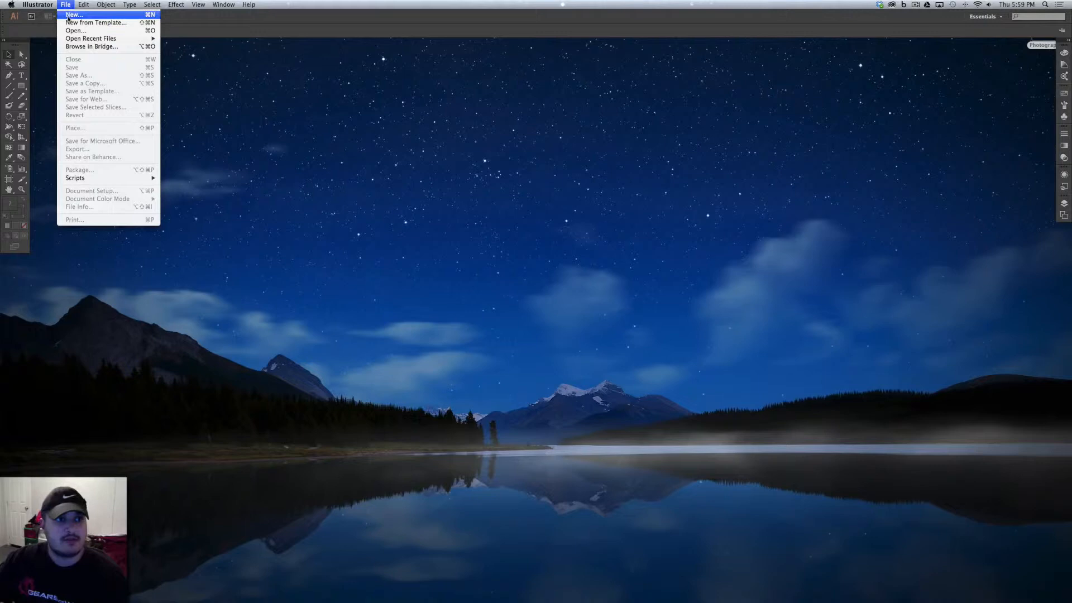
{"action": "left_click", "coordinate": [74, 14]}
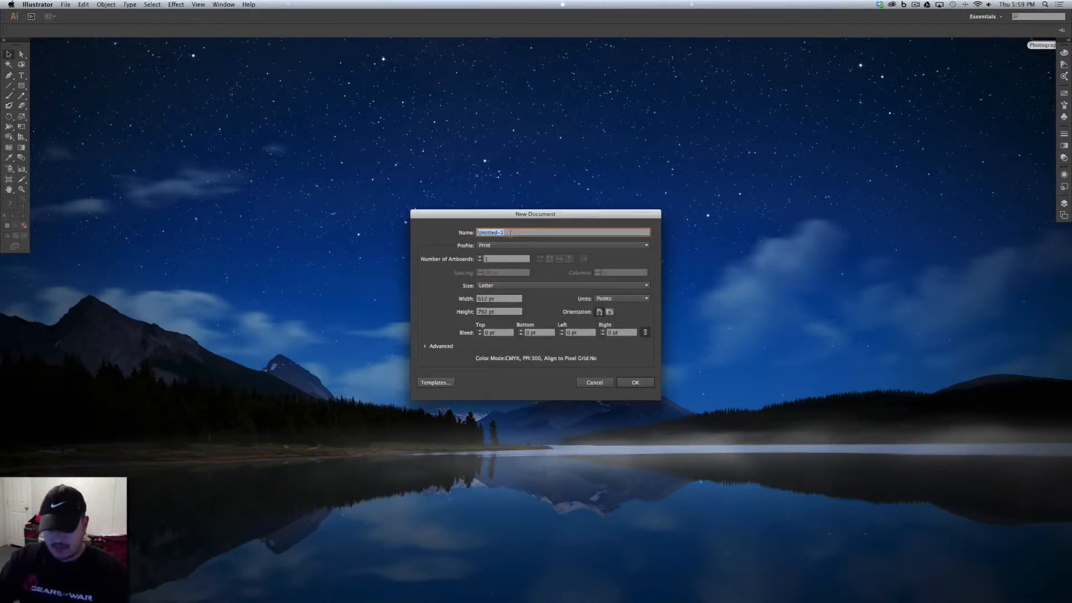
{"action": "type", "text": "Bush"}
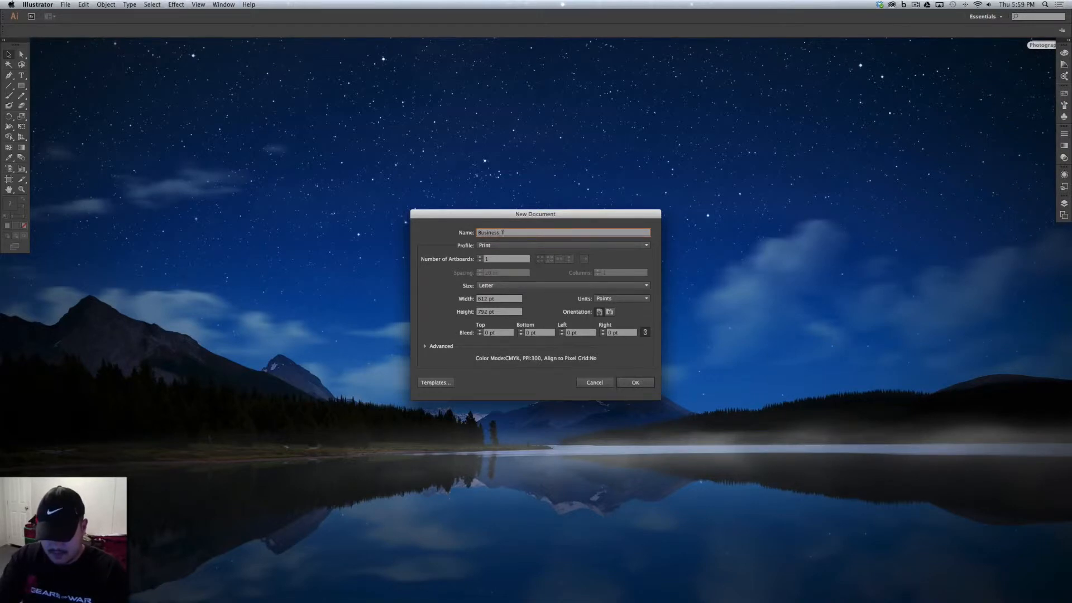
{"action": "type", "text": "Card Template"}
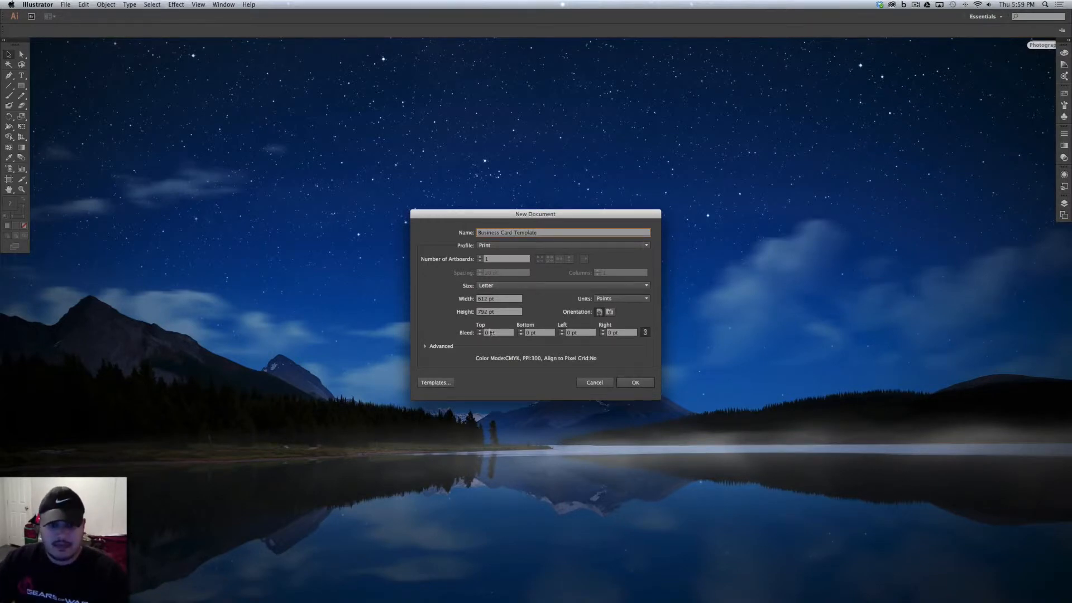
- Create the document at 3.5 x 2 inches, 0.125 in bleed, CMYK confirmed under Advanced
{"action": "left_click", "coordinate": [620, 298]}
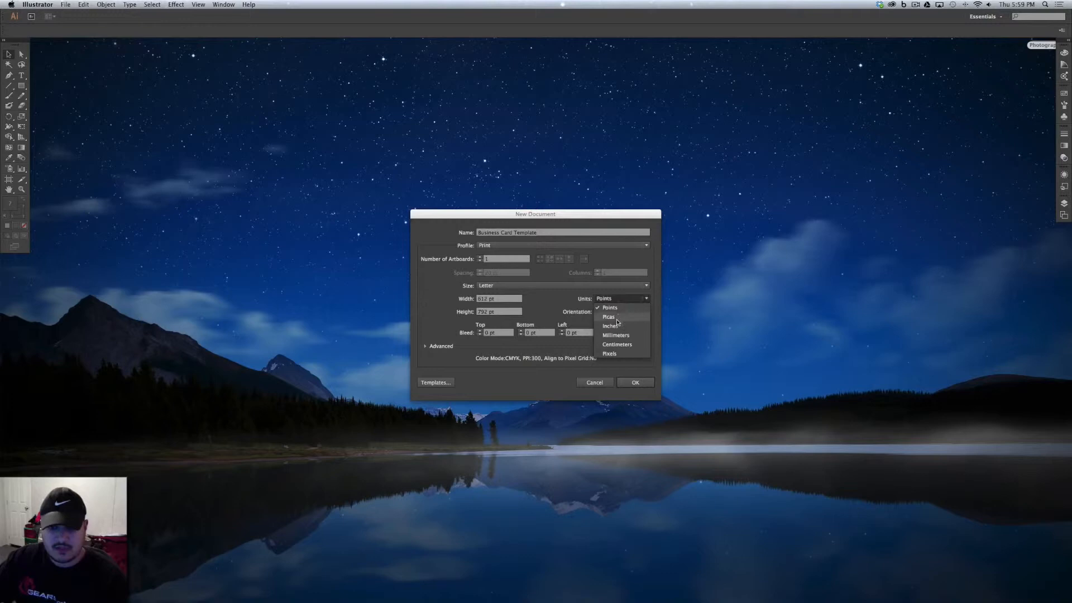
{"action": "left_click", "coordinate": [610, 326]}
{"action": "type", "text": "0.125"}
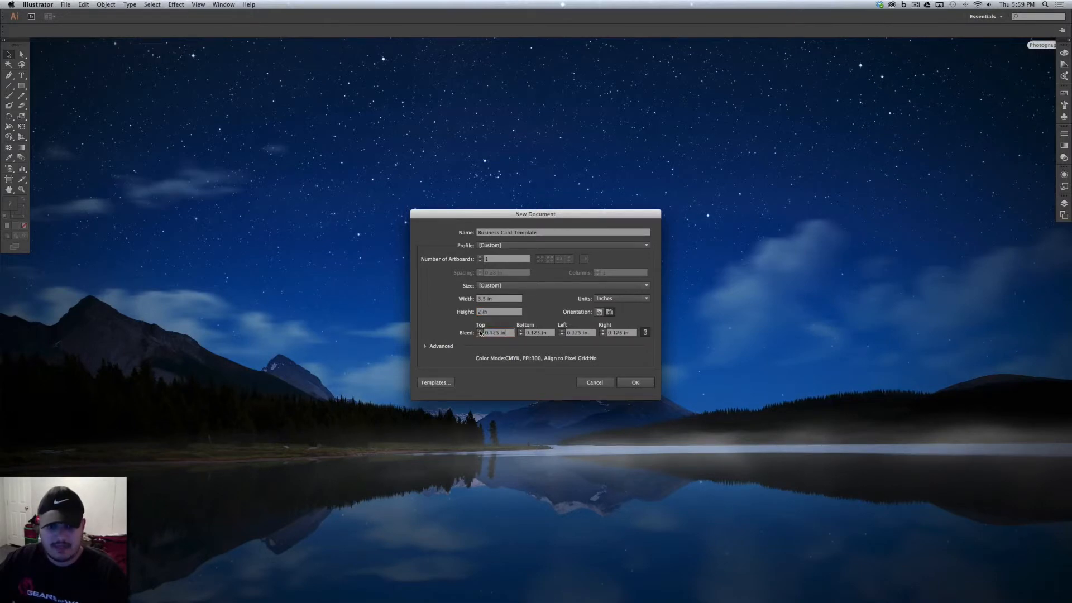
{"action": "left_click", "coordinate": [425, 346]}
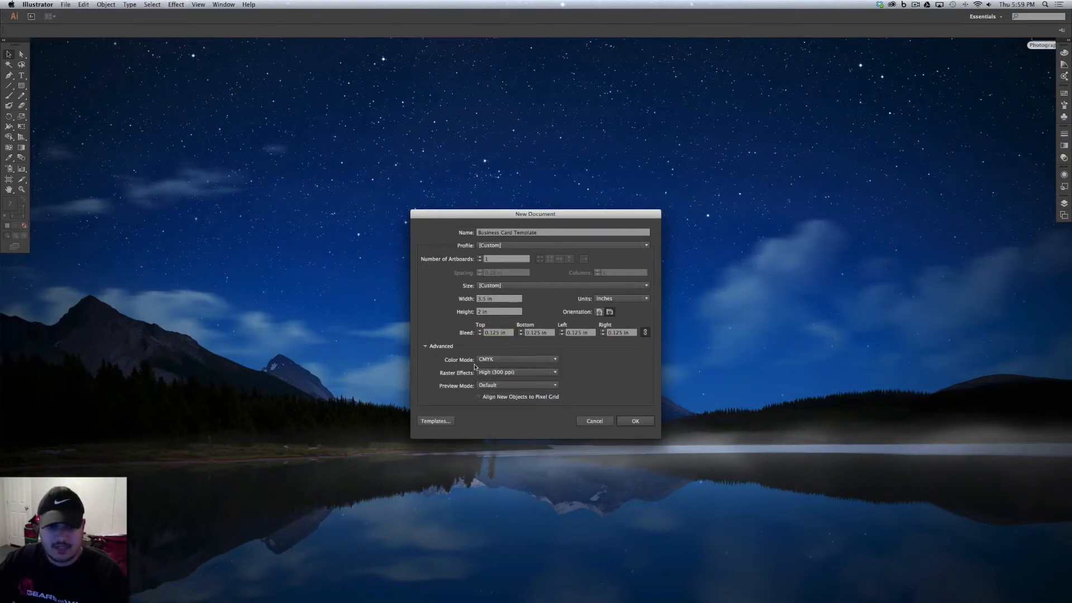
{"action": "mouse_move", "coordinate": [541, 410]}
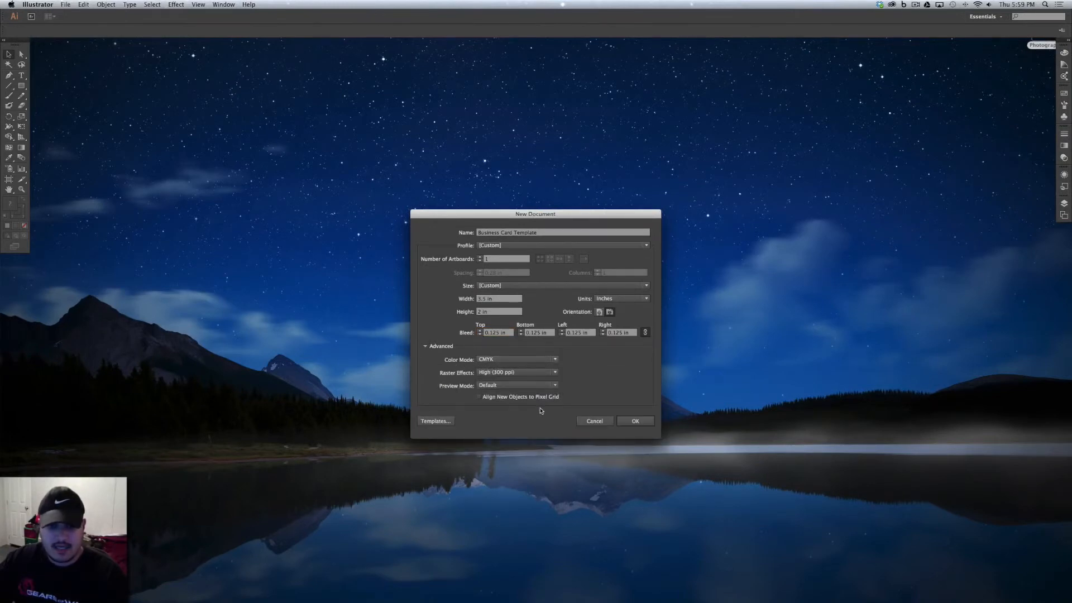
{"action": "left_click", "coordinate": [635, 421]}
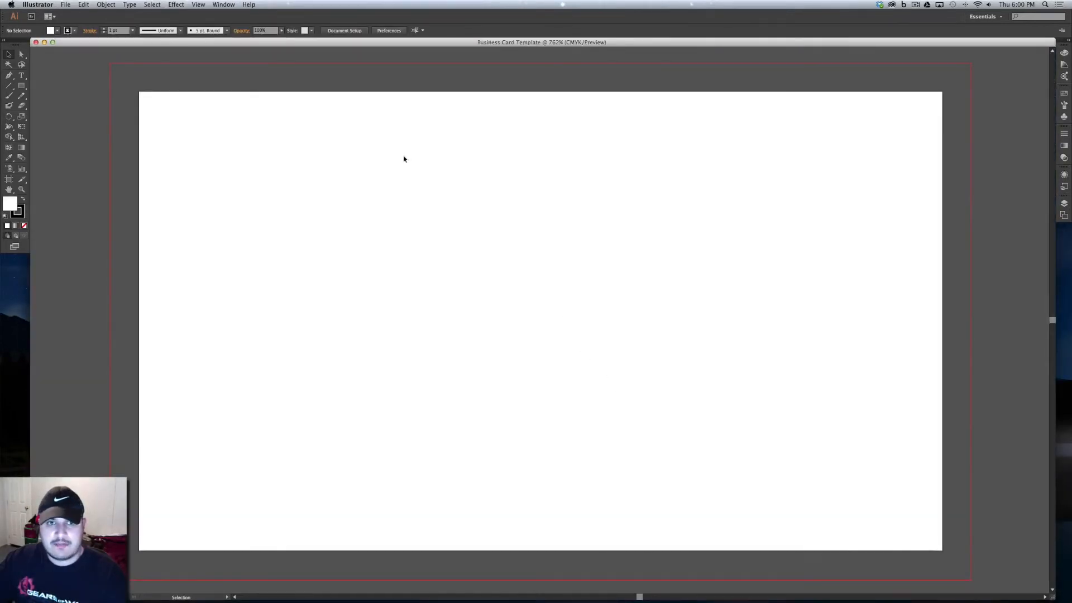
{"action": "mouse_move", "coordinate": [792, 301]}
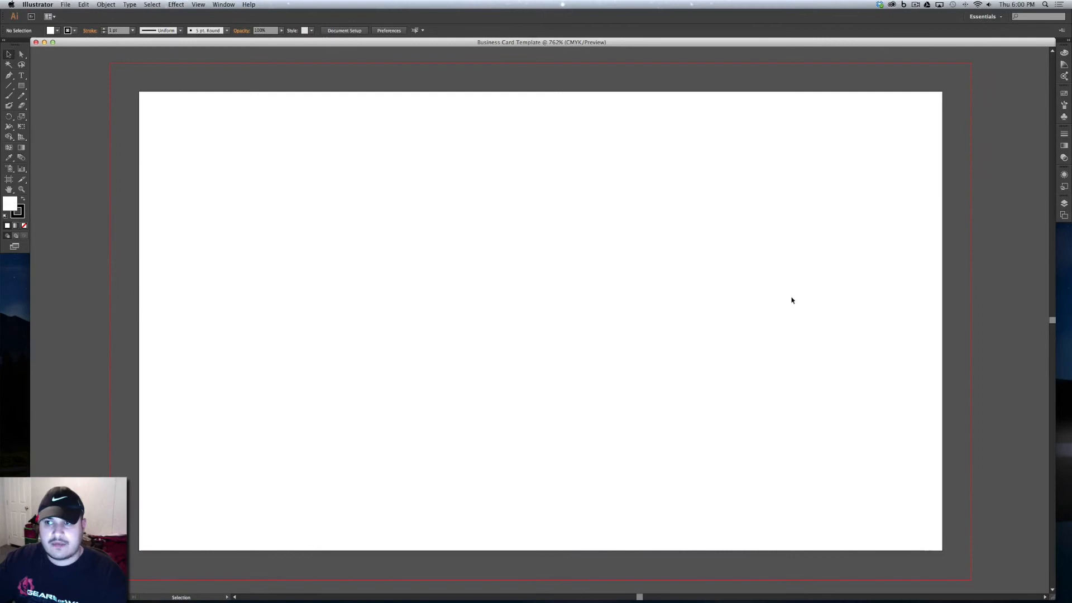
{"action": "mouse_move", "coordinate": [764, 63]}
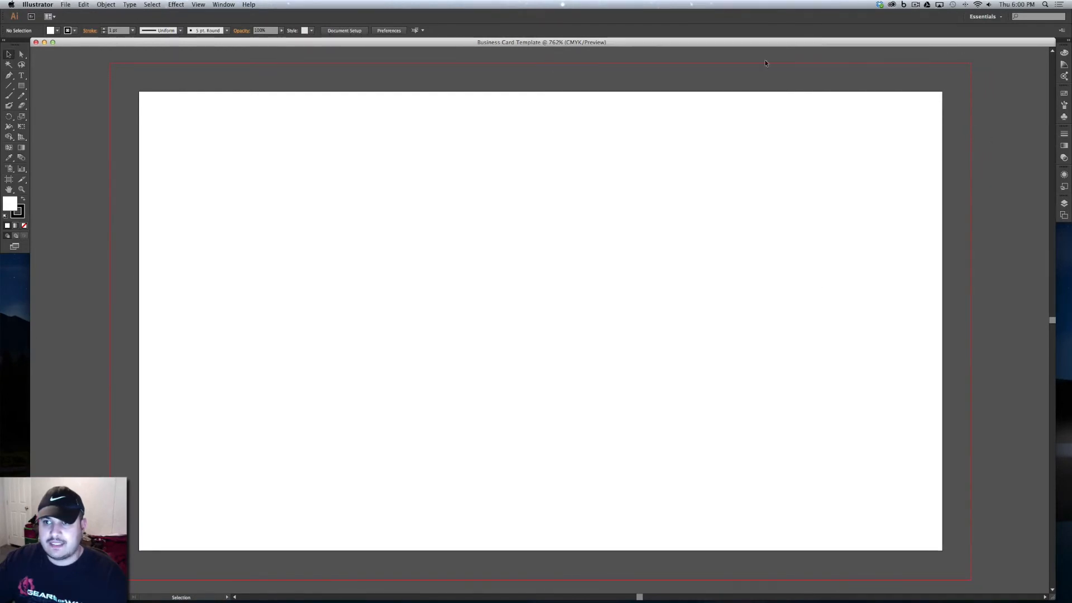
{"action": "mouse_move", "coordinate": [336, 65]}
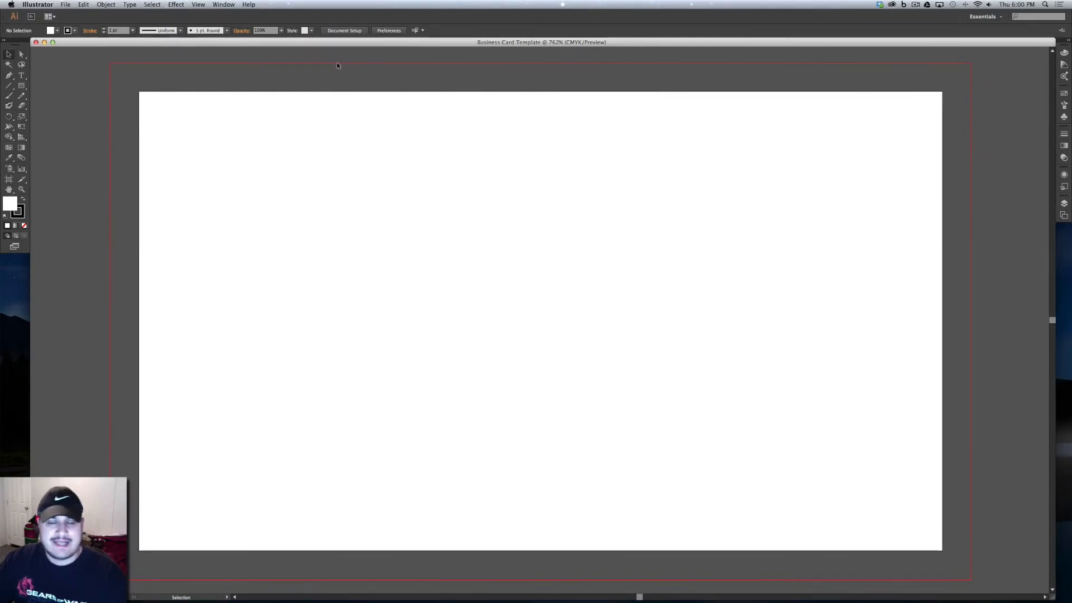